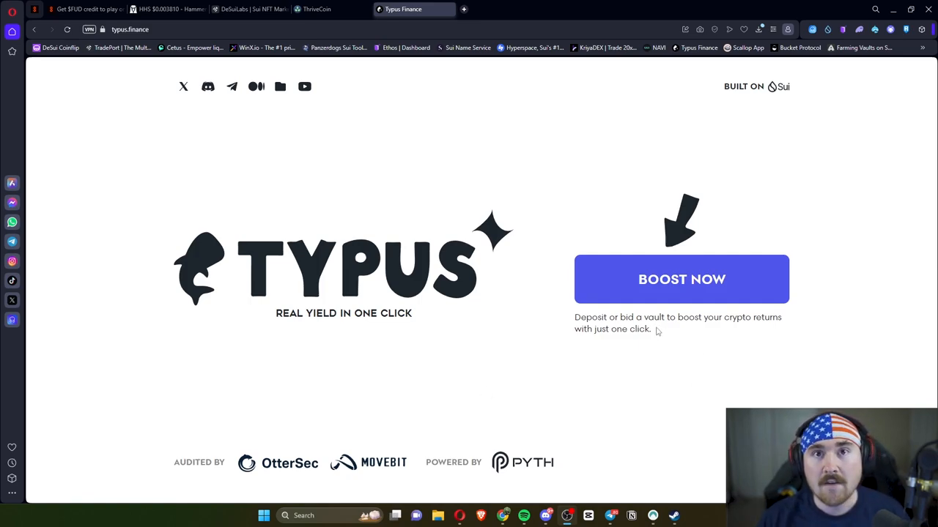
- Enter the Typus Finance app from the landing page's Boost Now button
left_click(681, 279)
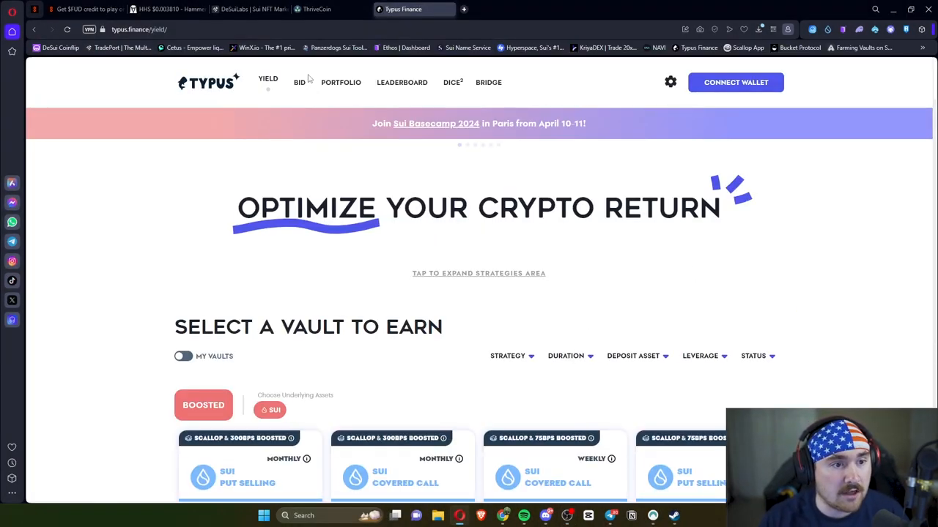
mouse_move(250, 90)
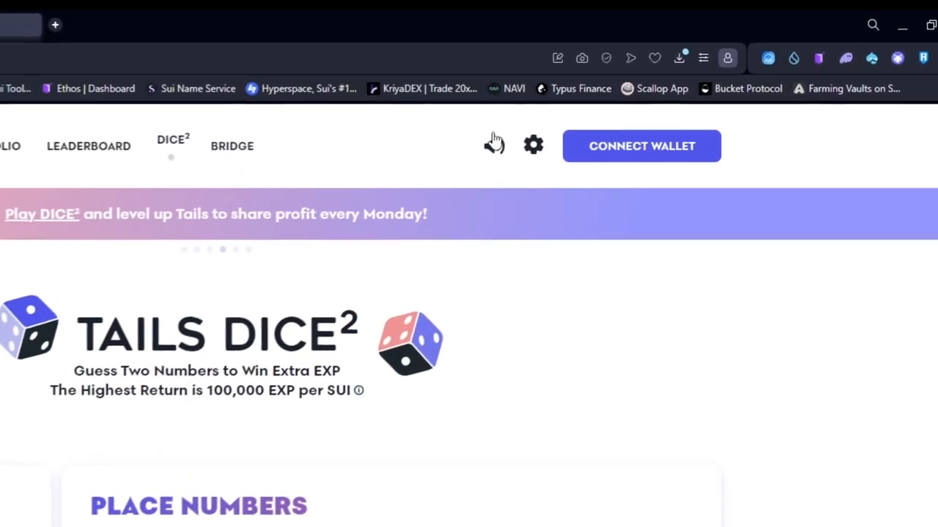
- Connect the Ethos wallet to Tails Dice² and choose FUD as the bet token
left_click(494, 144)
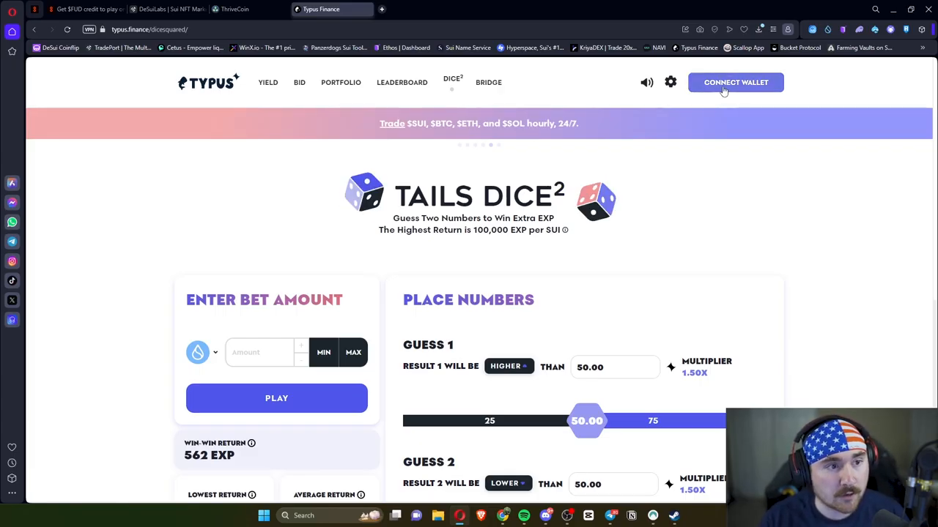
left_click(736, 82)
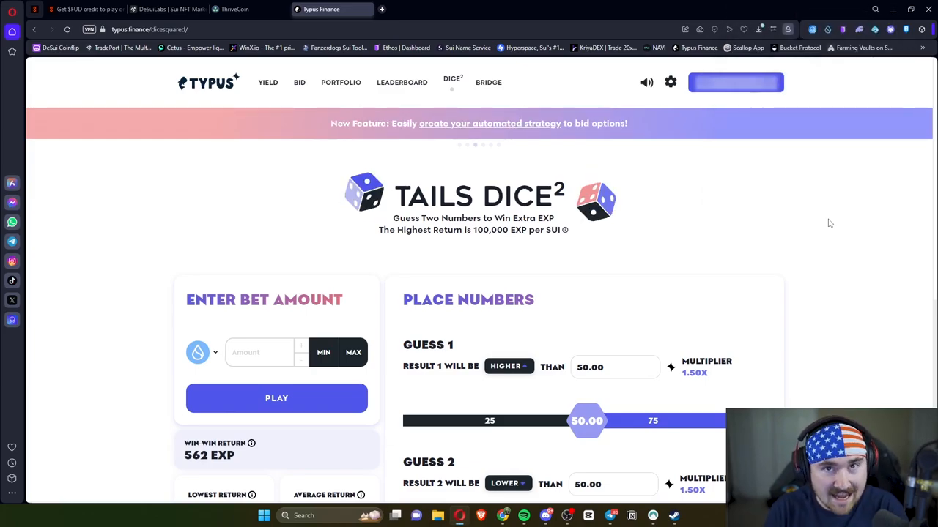
scroll("down", 3)
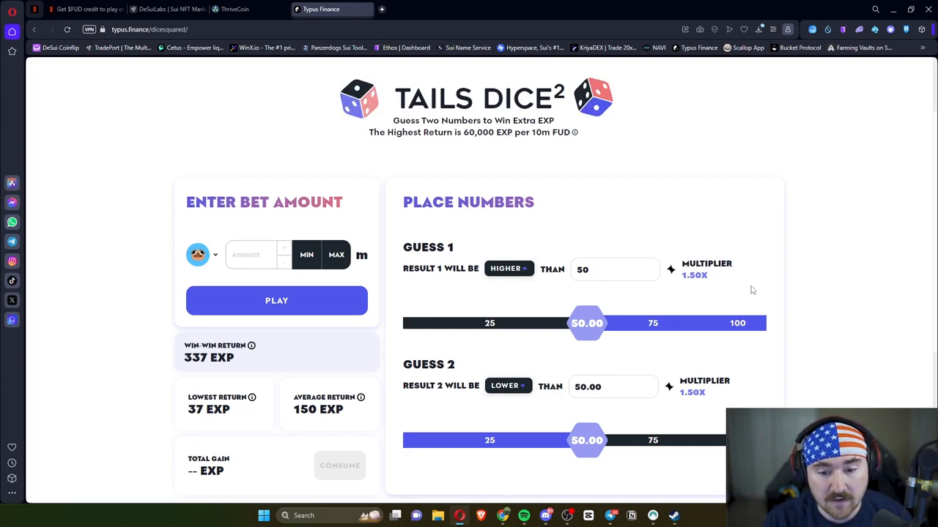
- Set Guess 2 to Higher, enter a 10m FUD amount, and place the bet
left_click(507, 386)
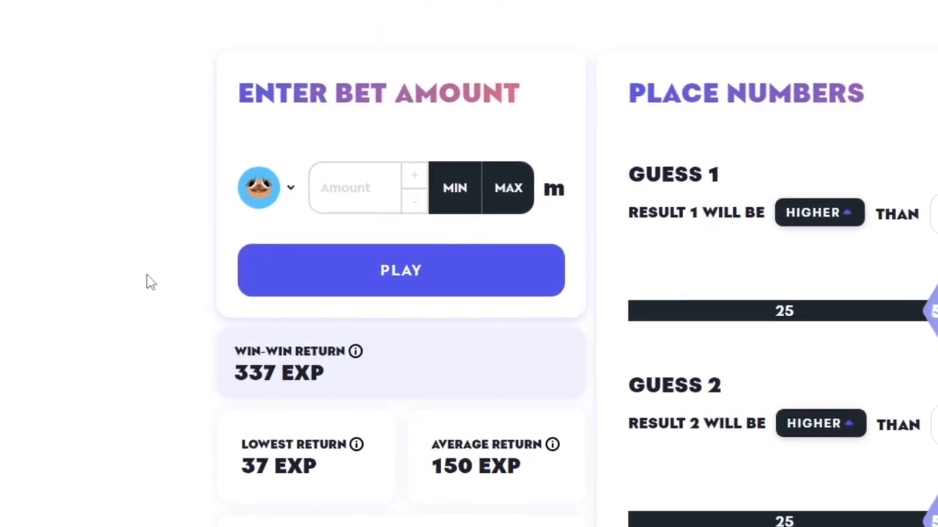
left_click(355, 187)
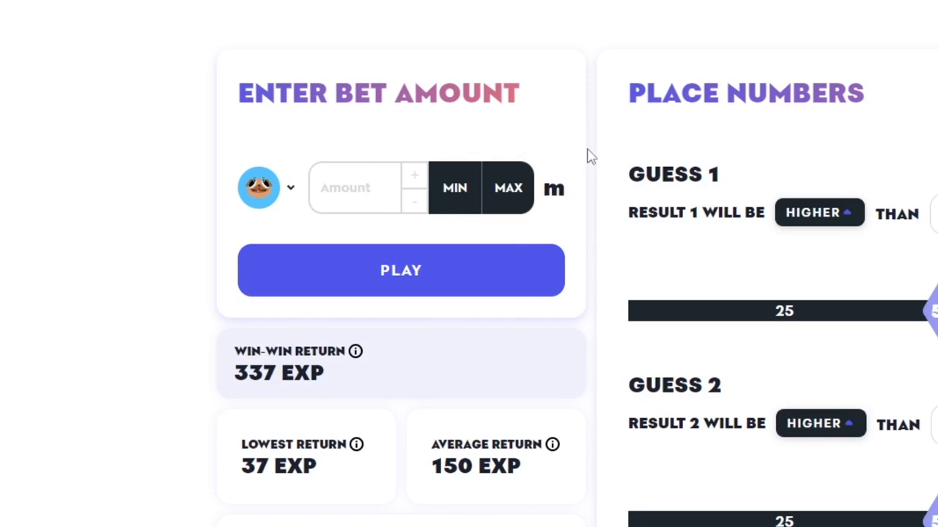
type("1")
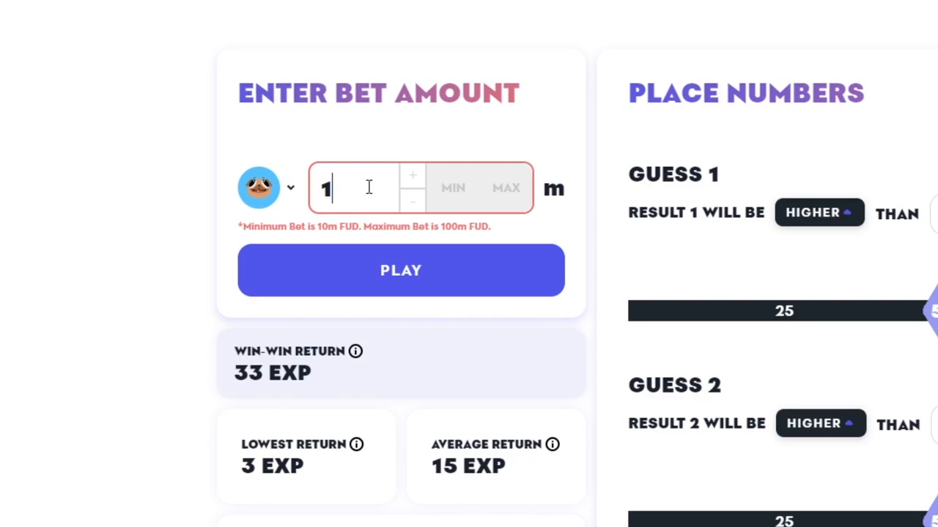
key("Backspace")
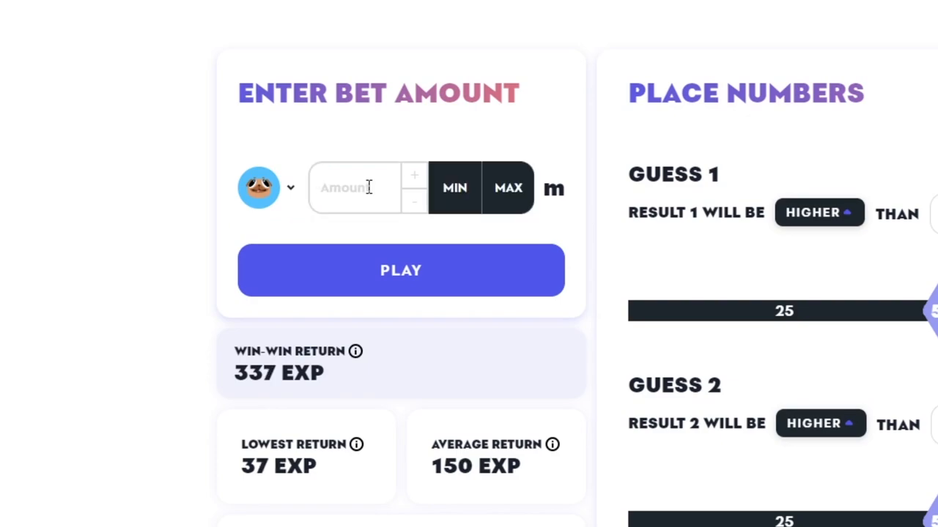
type("10")
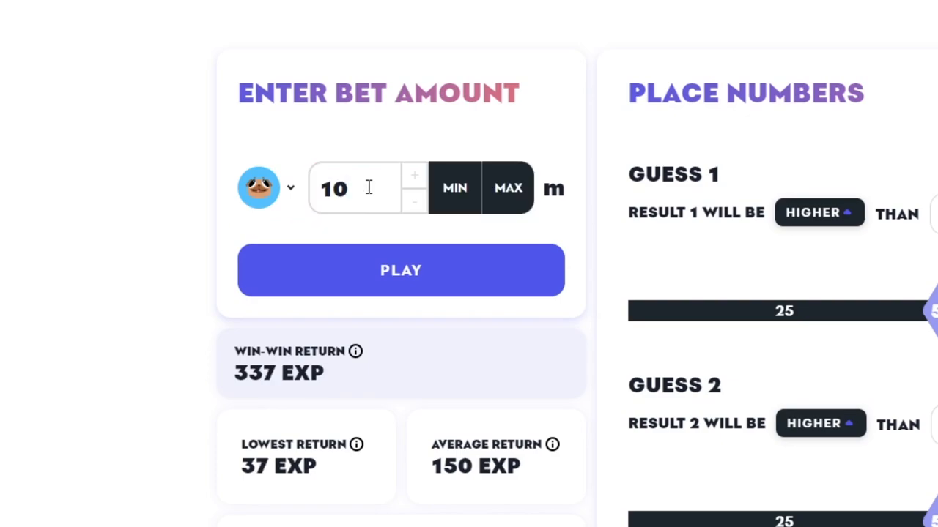
left_click(400, 270)
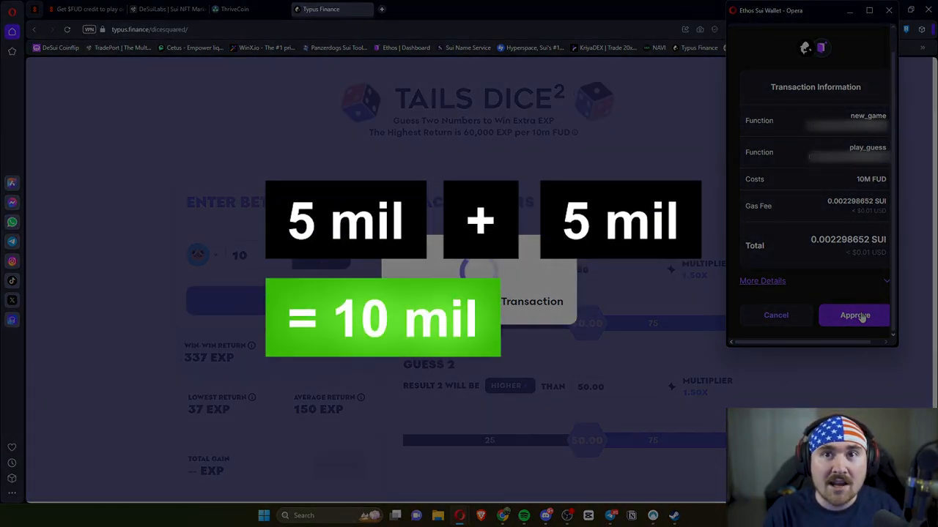
- Approve the first bet, then replay the same 10m FUD round and approve it
left_click(854, 315)
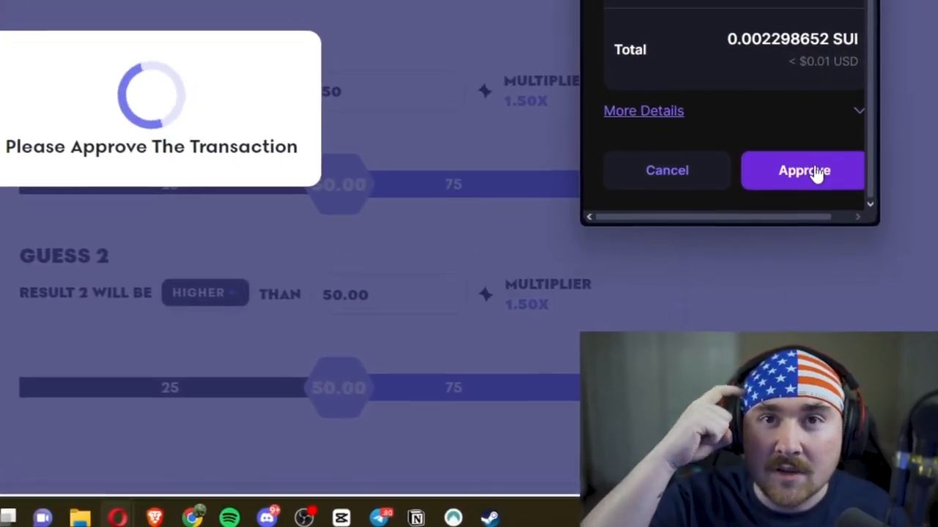
left_click(803, 170)
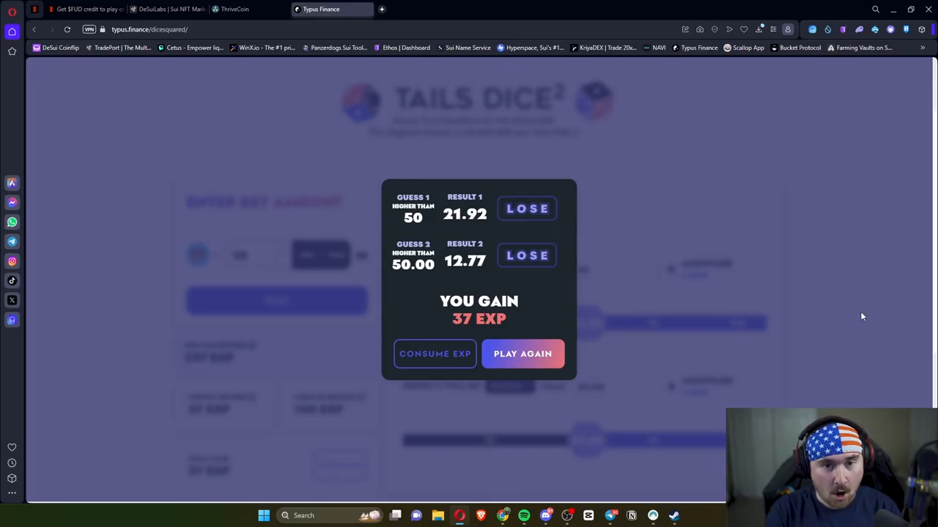
left_click(523, 354)
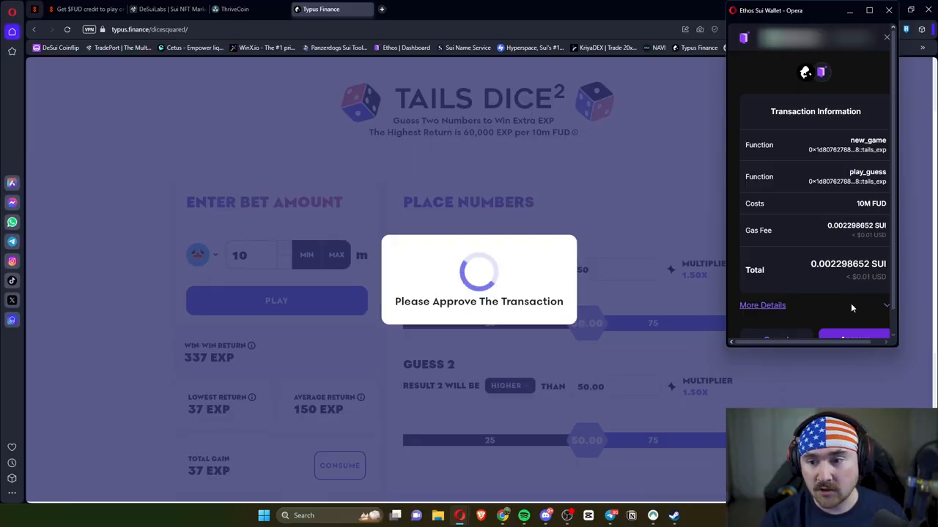
scroll("down", 3)
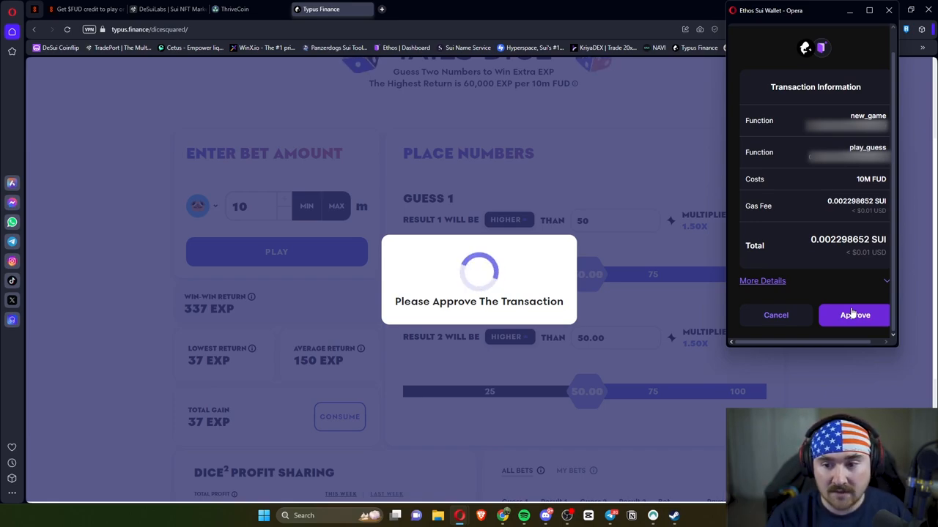
left_click(854, 315)
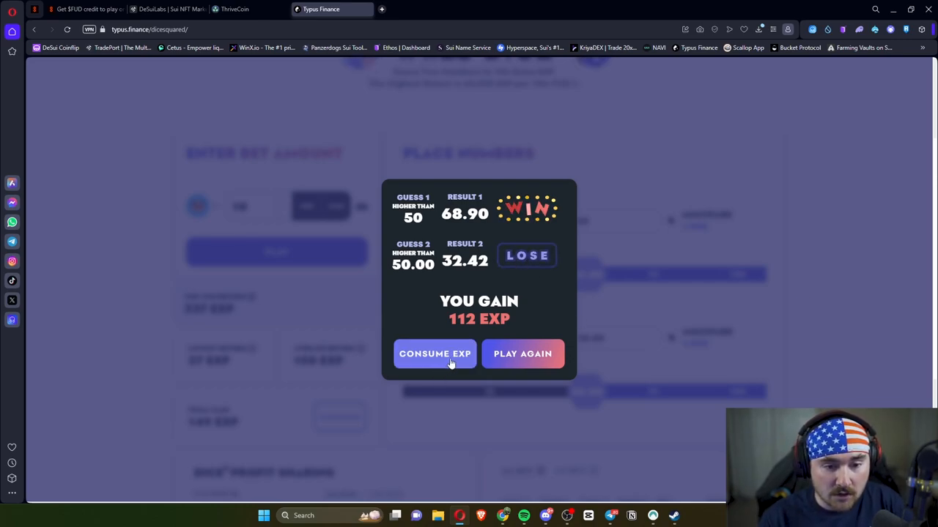
- Consume the won EXP and verify 149 Tails Exp in the wallet
left_click(523, 353)
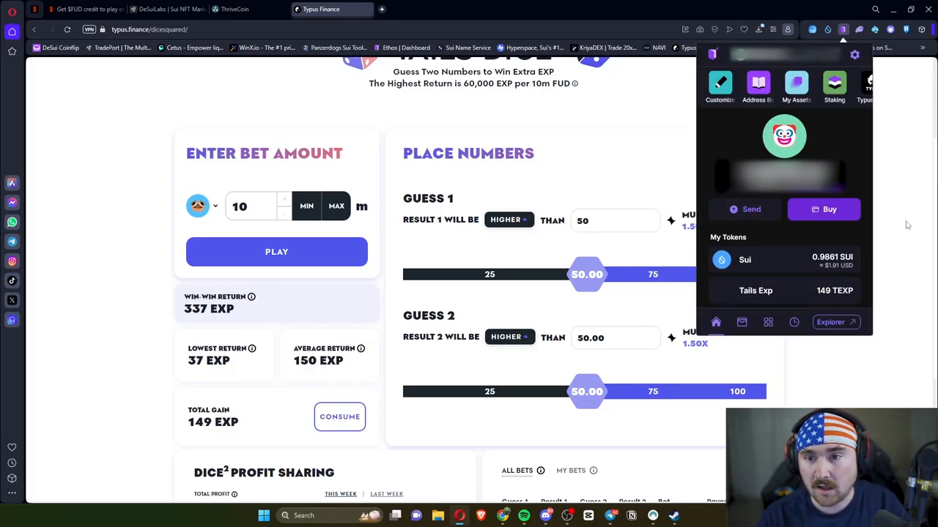
scroll("down", 3)
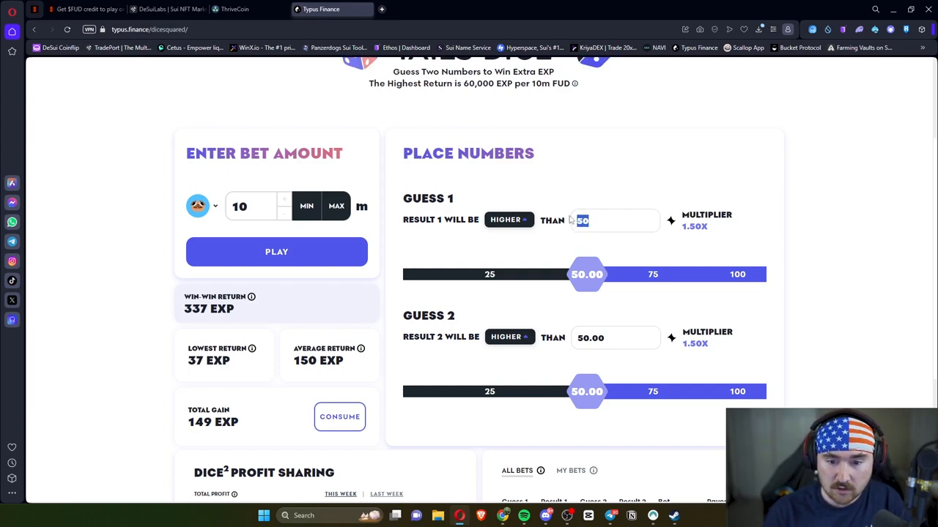
- Place a 10m FUD bet guessing higher than 60 and higher than 40
type("60")
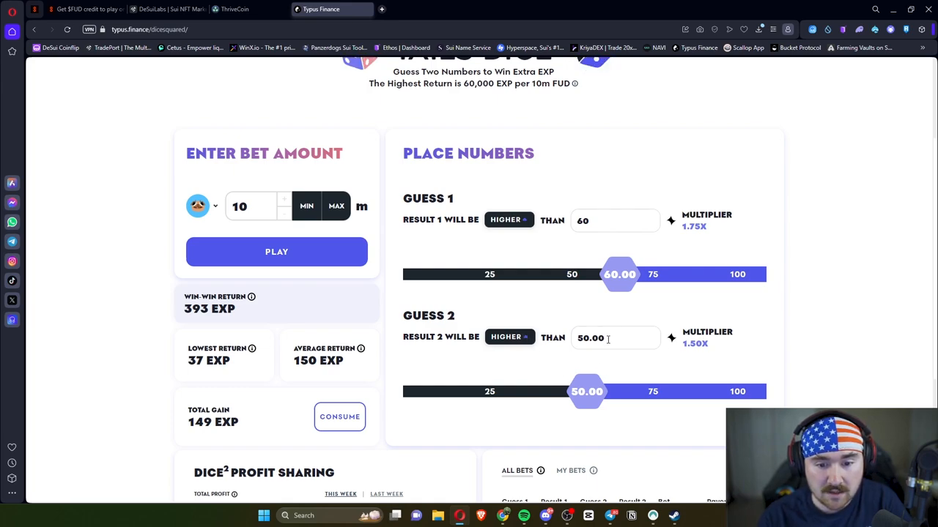
type("40")
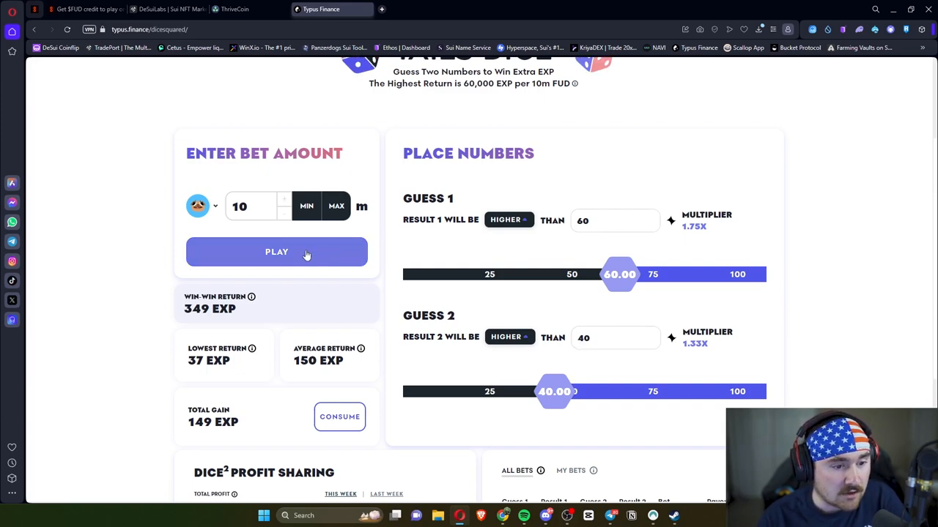
left_click(276, 252)
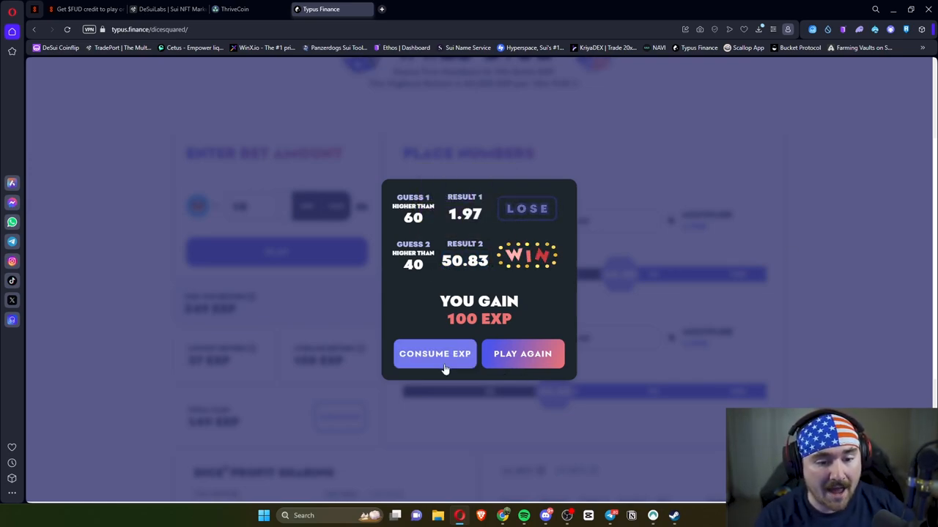
- Consume the 100 EXP and flip the guesses to lower-than
left_click(522, 354)
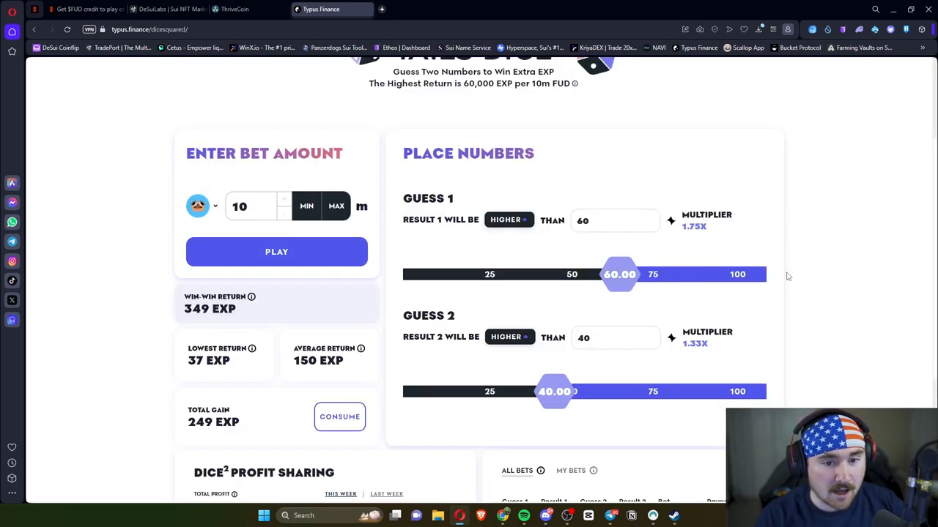
left_click(509, 219)
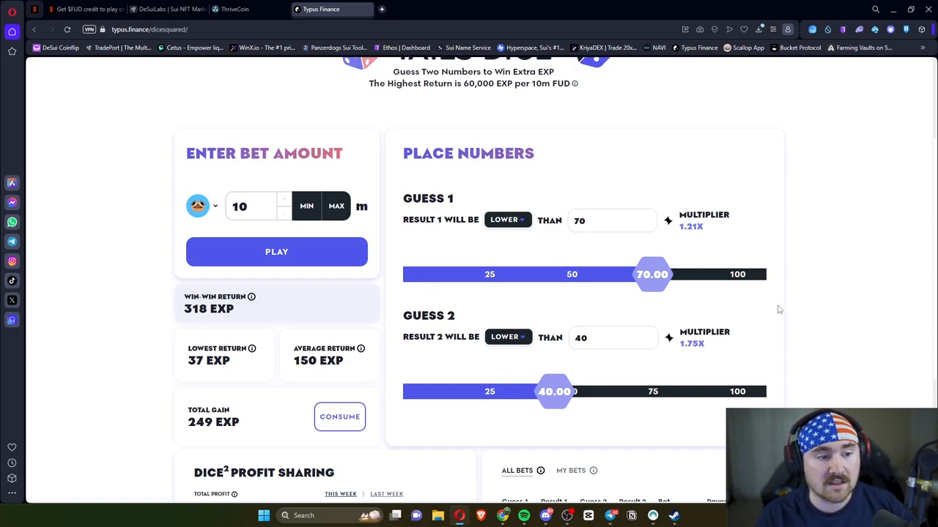
- Bet 10m FUD on lower than 70 and 40, approve, and dismiss the result
left_click(276, 251)
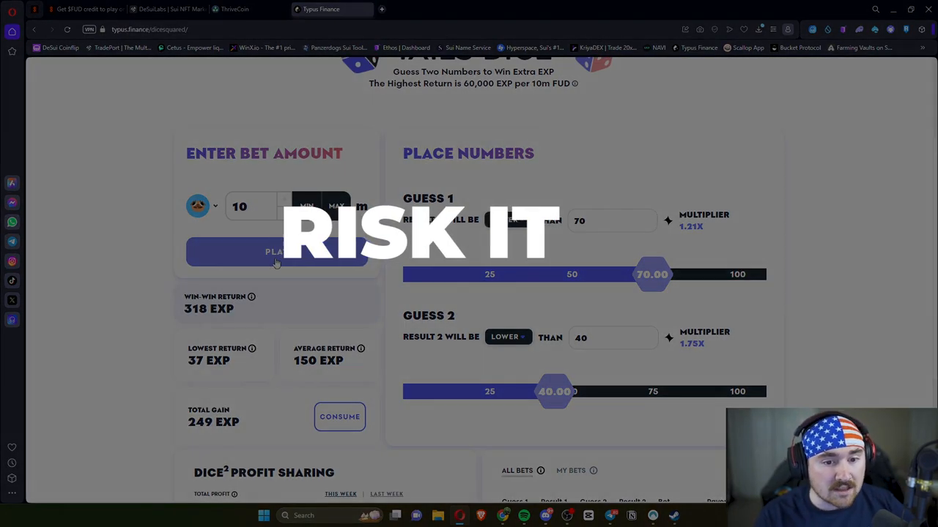
left_click(276, 252)
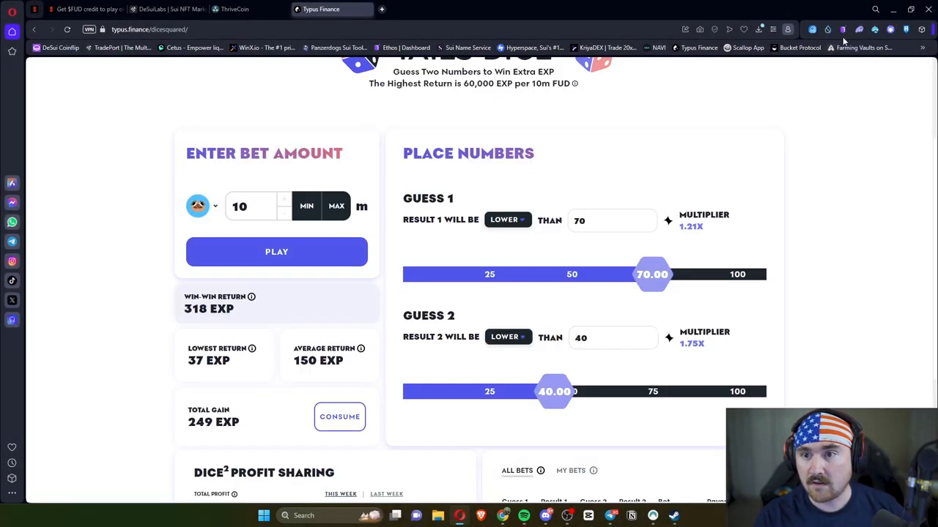
left_click(842, 29)
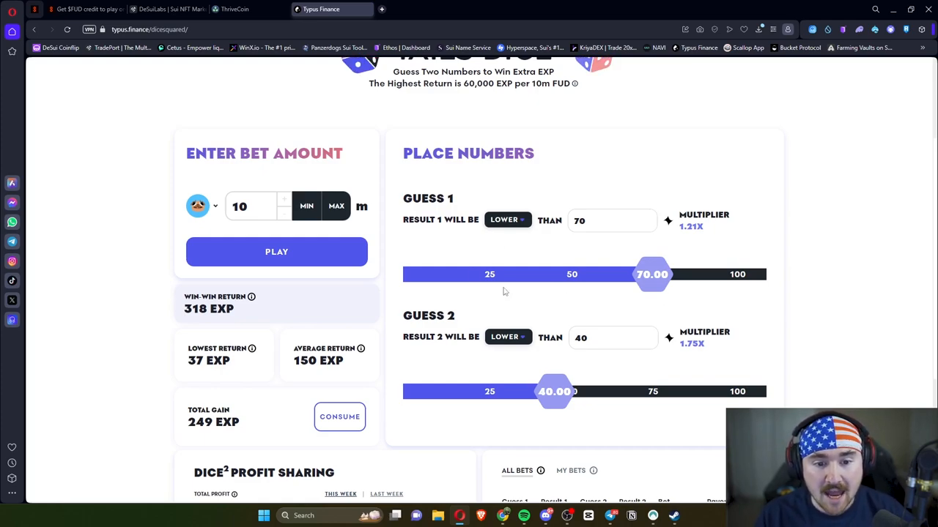
mouse_move(543, 203)
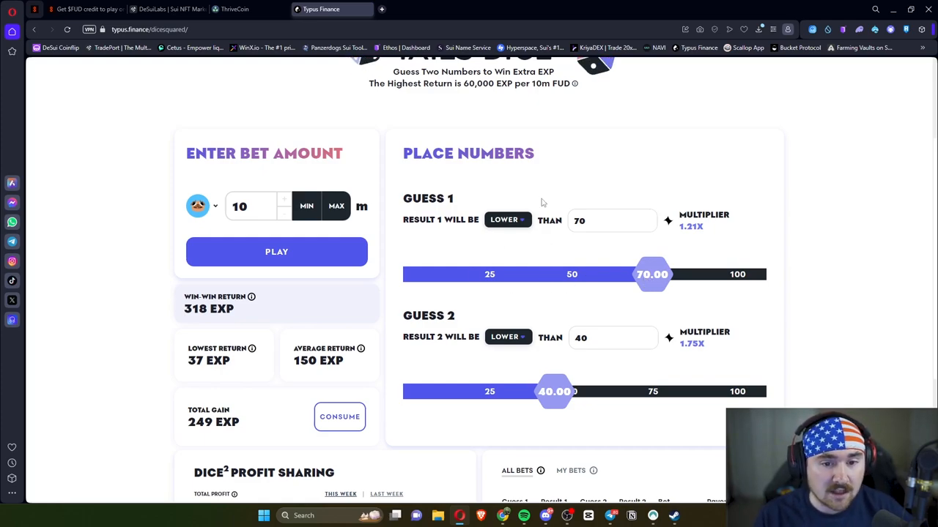
mouse_move(611, 243)
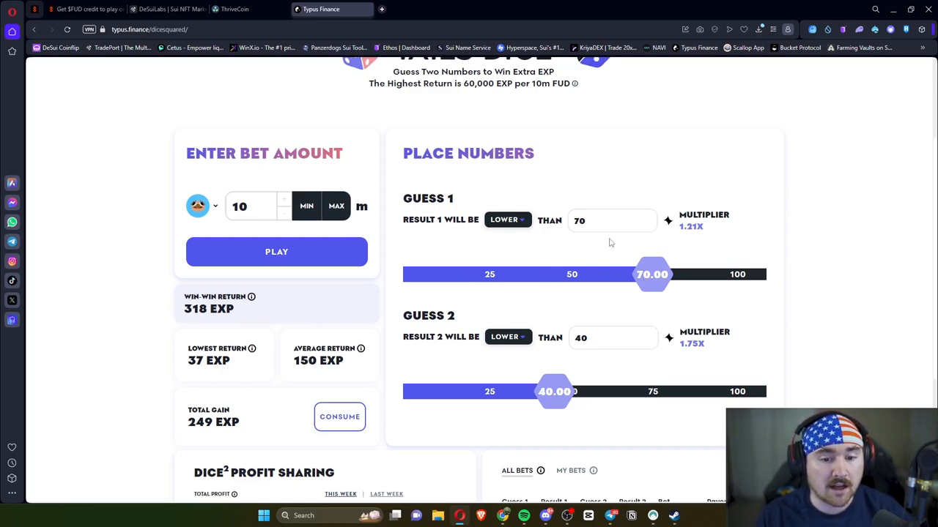
mouse_move(364, 399)
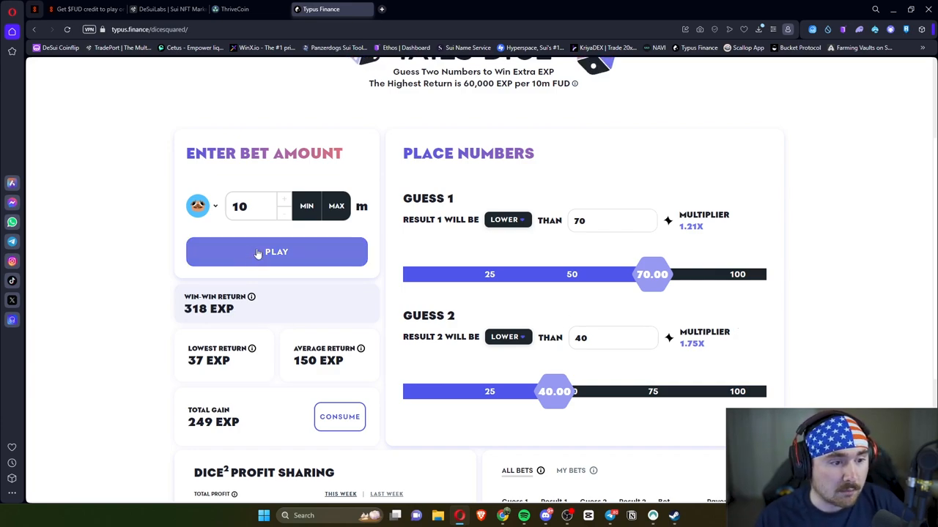
left_click(276, 252)
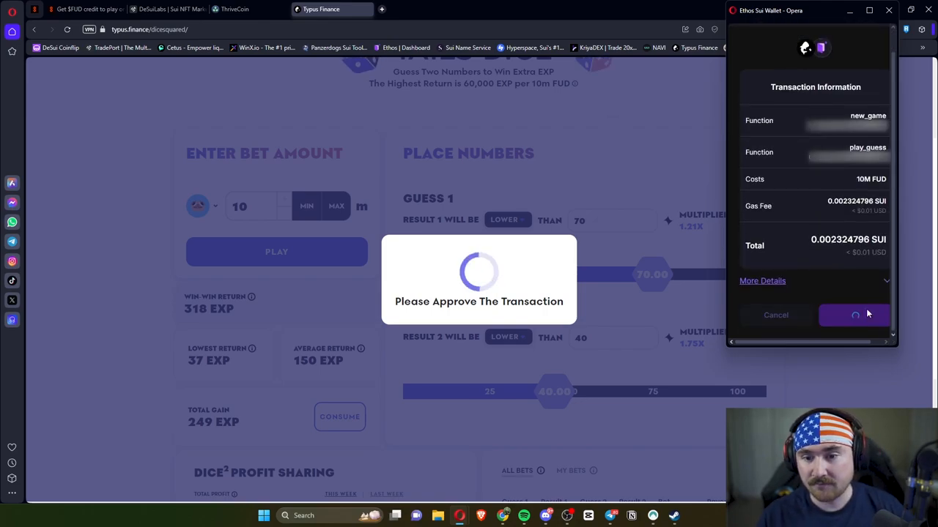
left_click(854, 315)
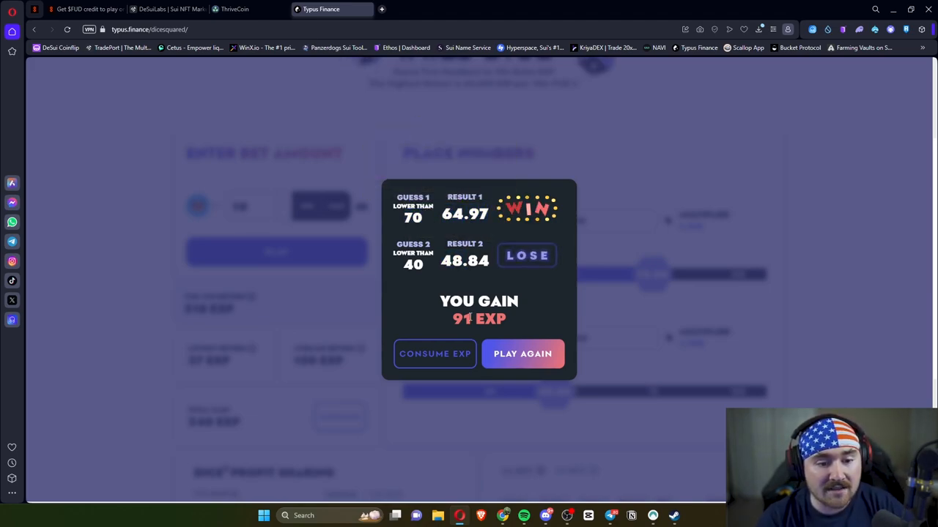
left_click(522, 353)
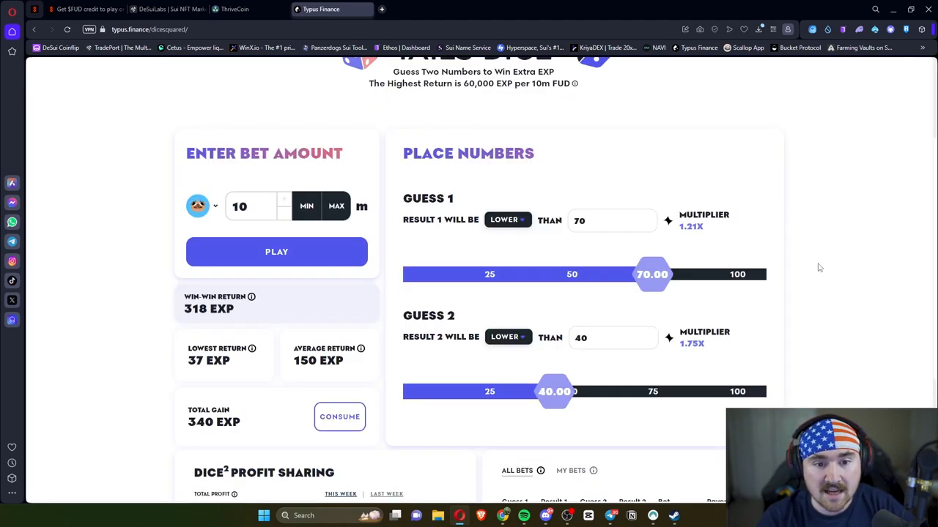
- Slide the first guess to lower than 33
left_click_drag(652, 274, 621, 273)
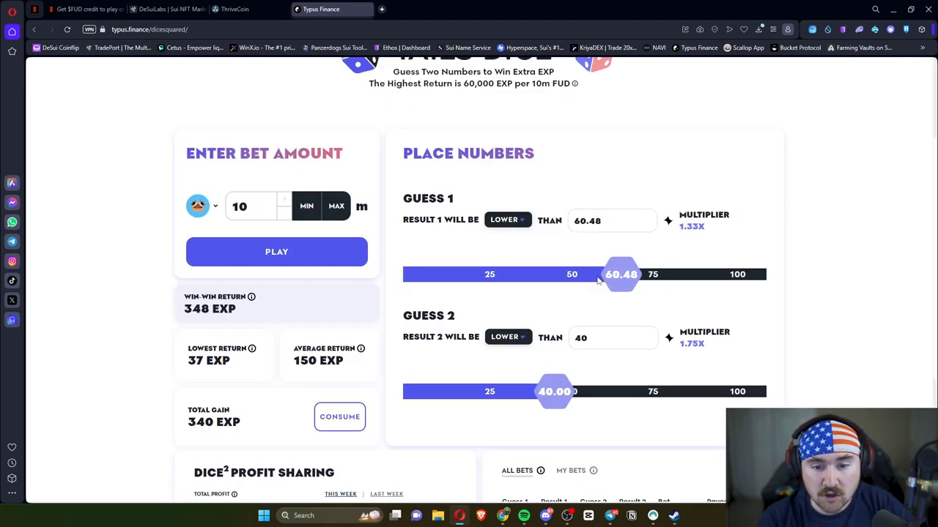
left_click_drag(620, 274, 636, 274)
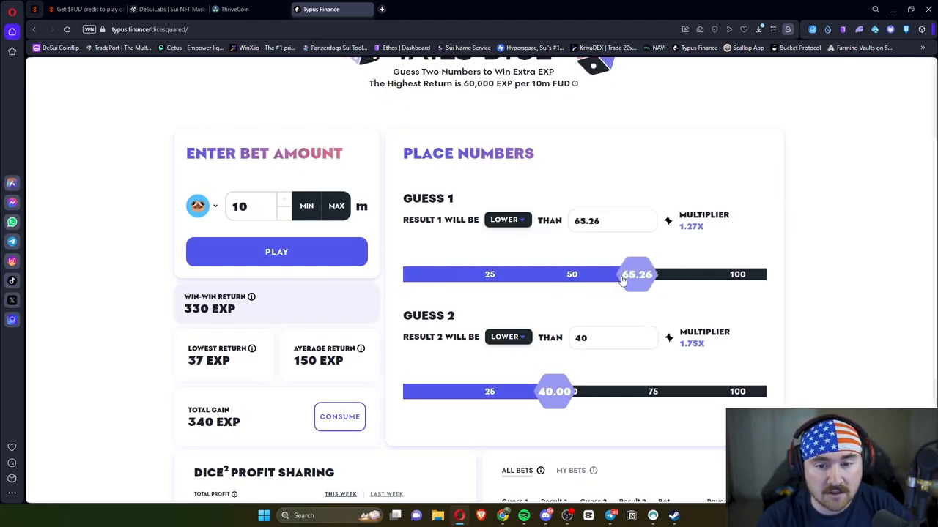
left_click_drag(637, 274, 625, 274)
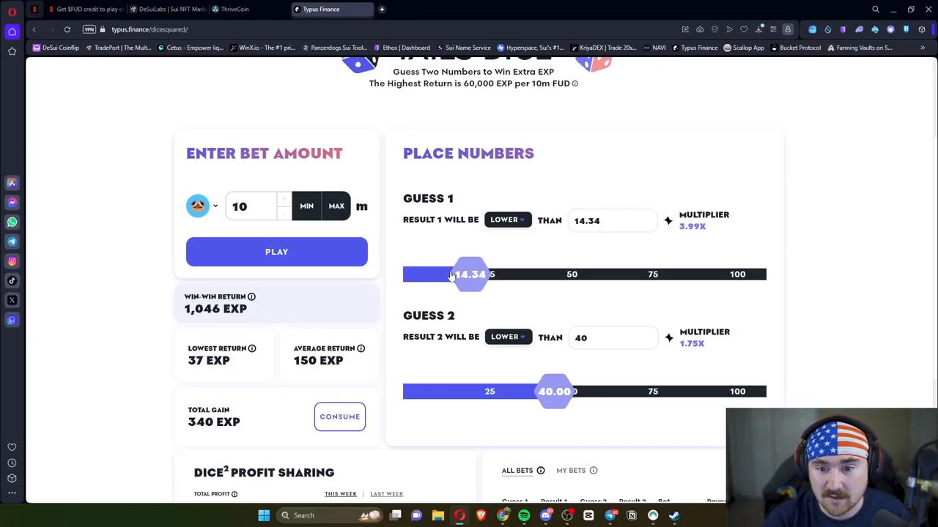
left_click_drag(469, 273, 509, 274)
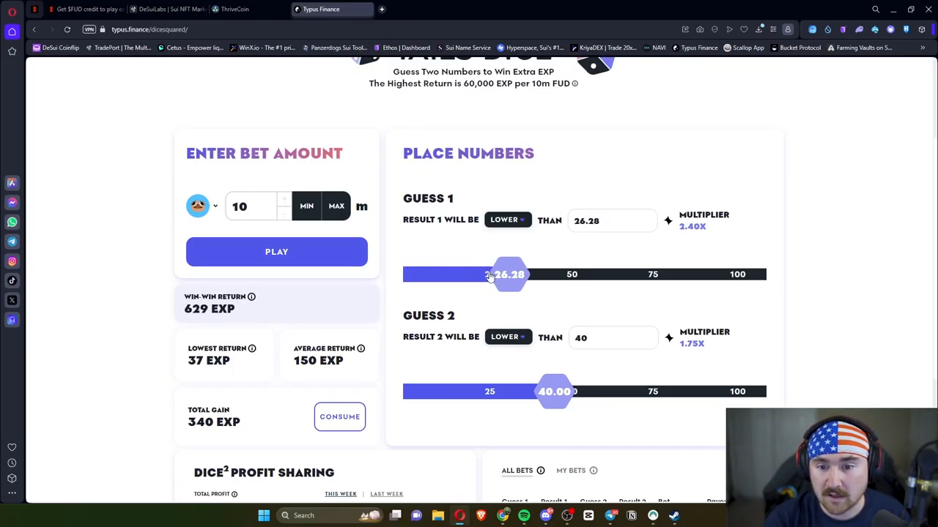
left_click_drag(509, 275, 528, 274)
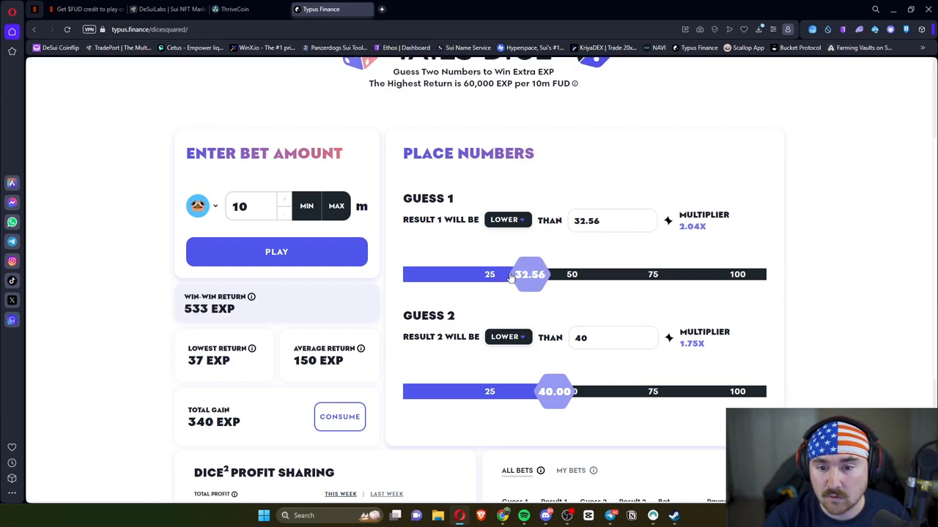
left_click_drag(530, 274, 532, 274)
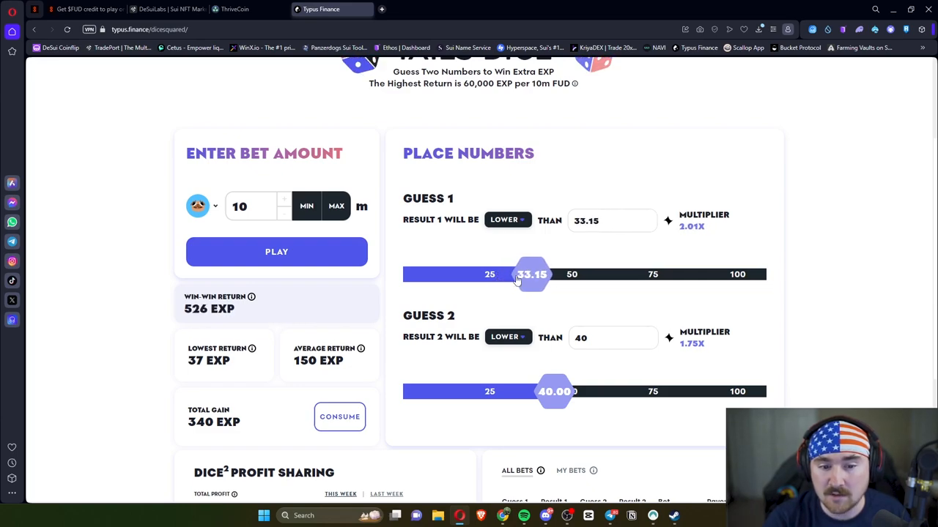
- Make the second guess higher than 69 and place the bet
left_click(508, 338)
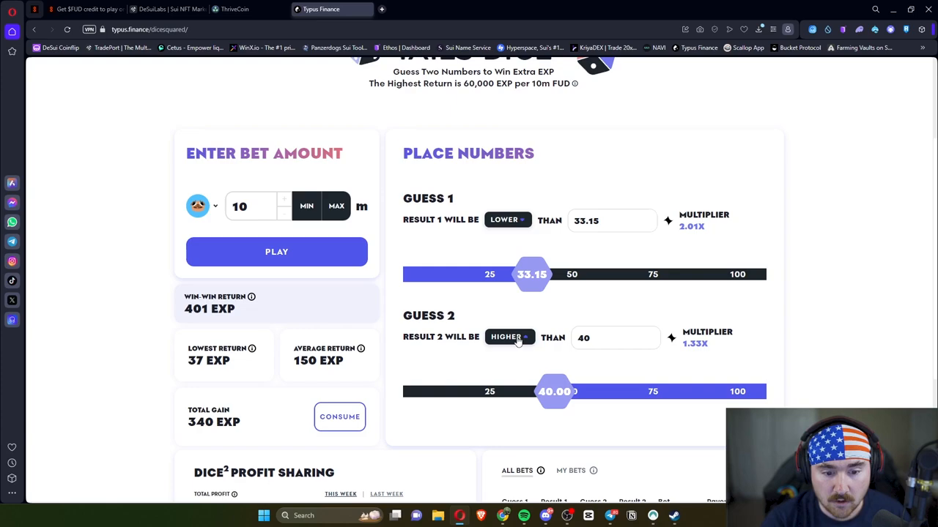
left_click_drag(555, 391, 602, 391)
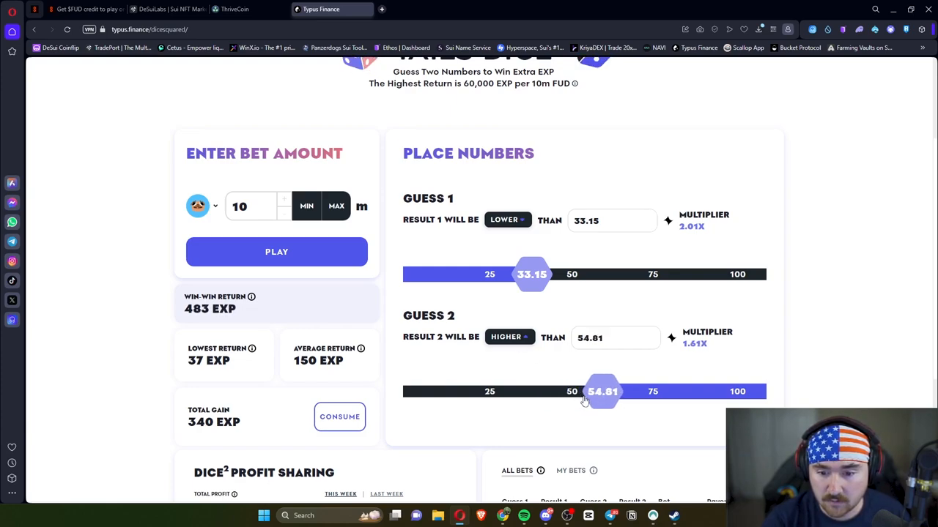
left_click_drag(602, 392, 644, 392)
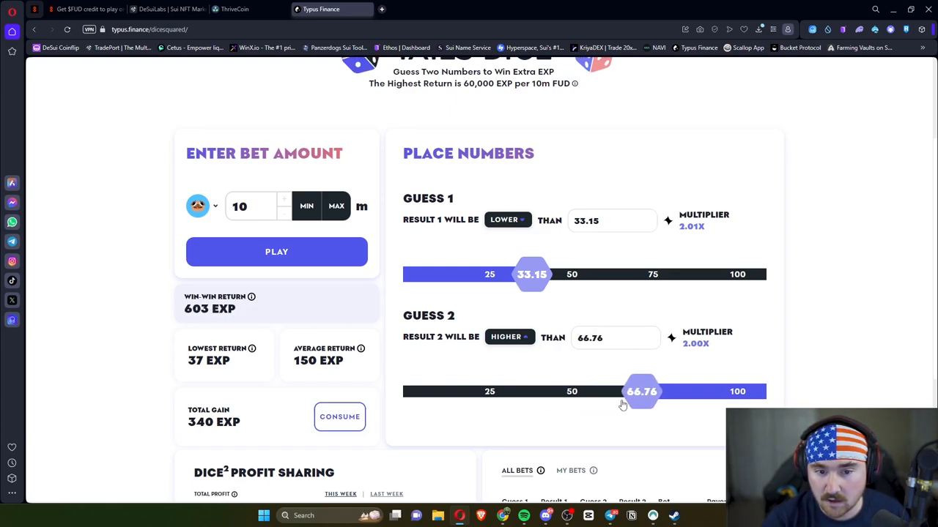
mouse_move(553, 244)
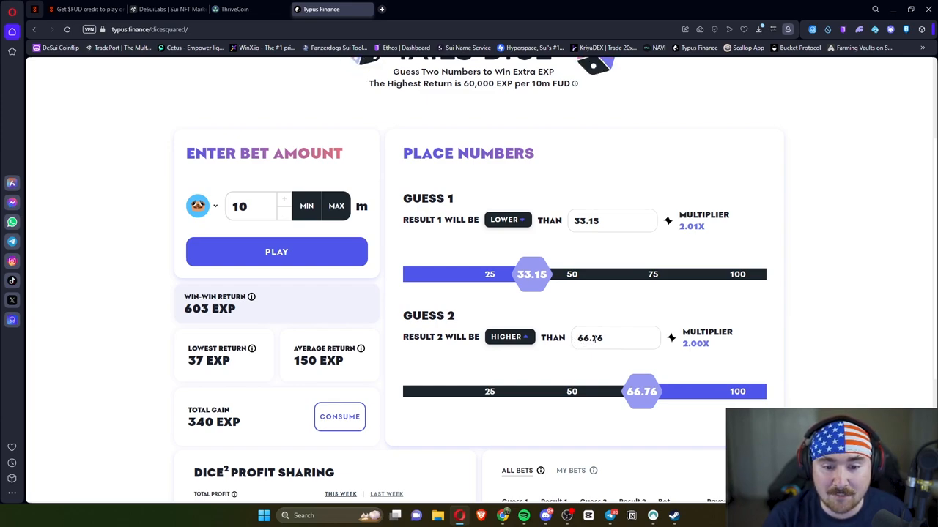
left_click_drag(641, 392, 652, 391)
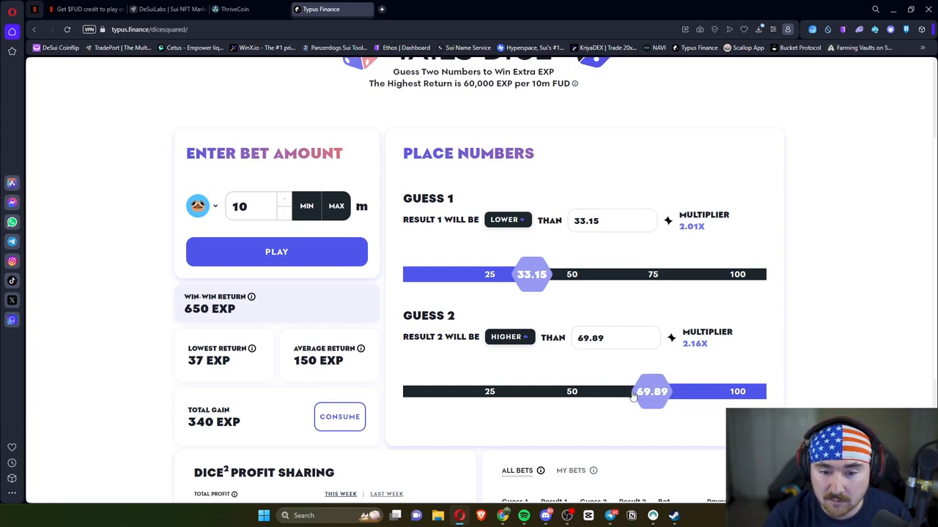
left_click_drag(652, 391, 649, 391)
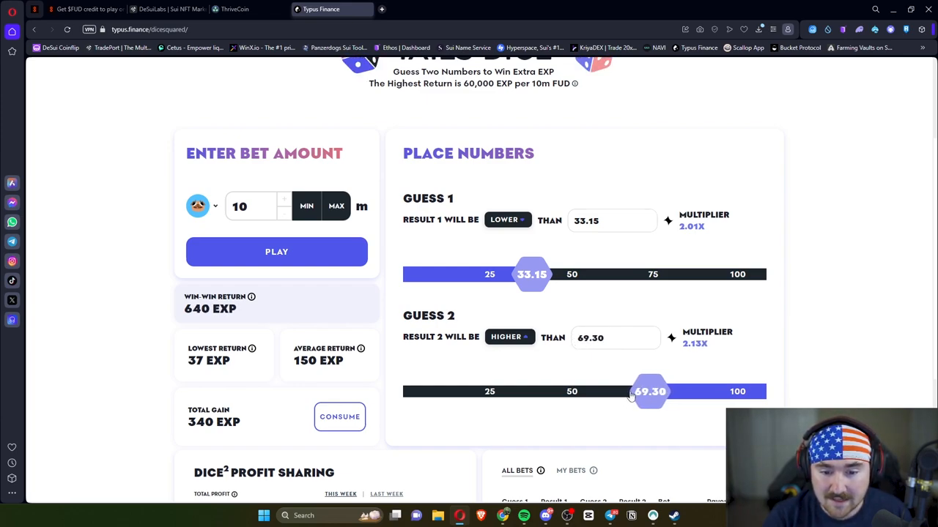
left_click_drag(651, 392, 648, 391)
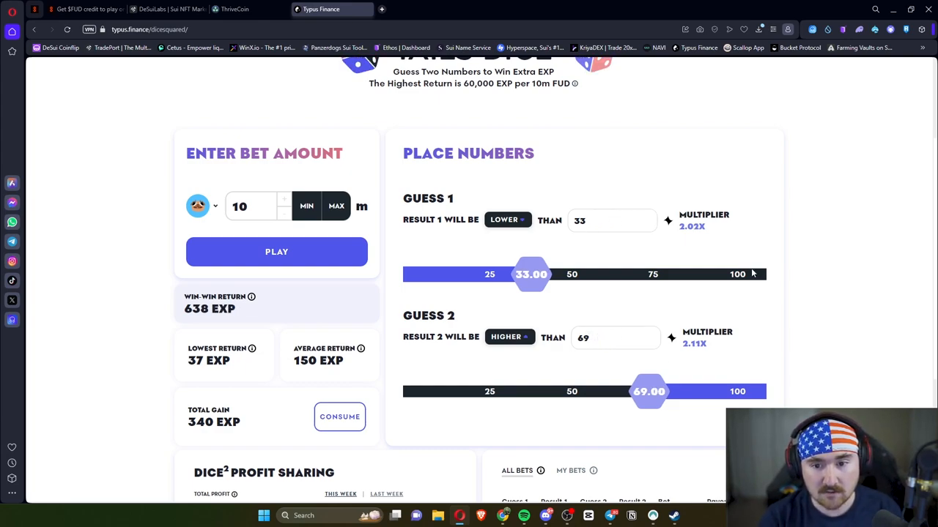
mouse_move(824, 273)
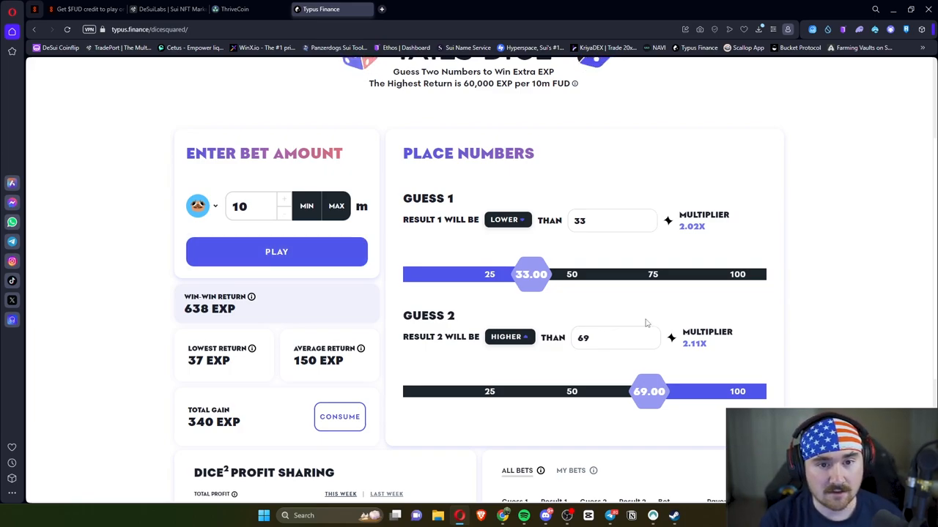
left_click(277, 252)
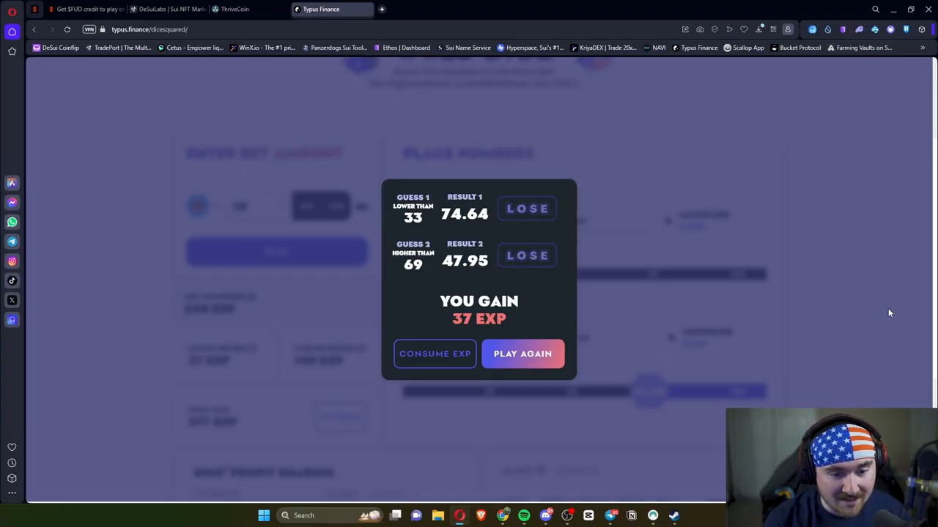
- Dismiss the losing round's result, leaving total gain at 377 EXP
left_click(522, 354)
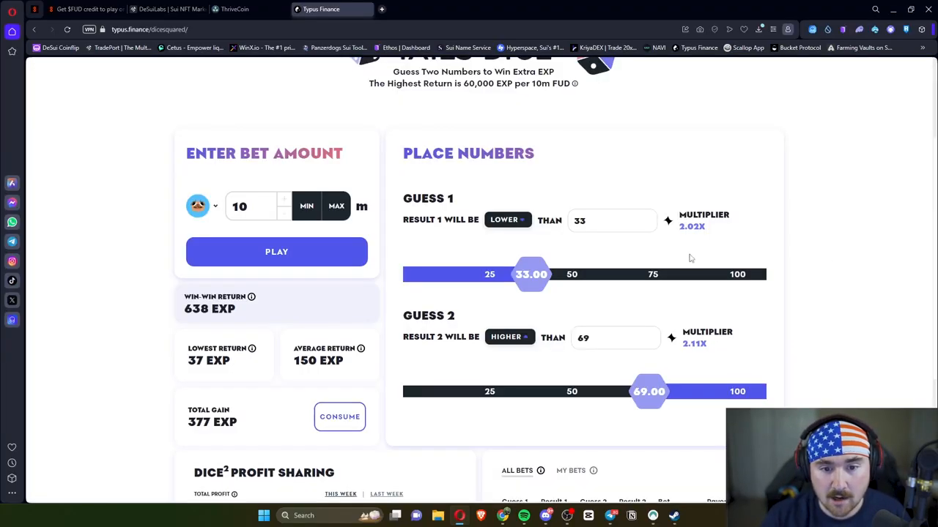
- Slide Guess 1 to 49.88 and Guess 2 to 50.18, then place and approve the 10m FUD bet
left_click_drag(531, 274, 583, 274)
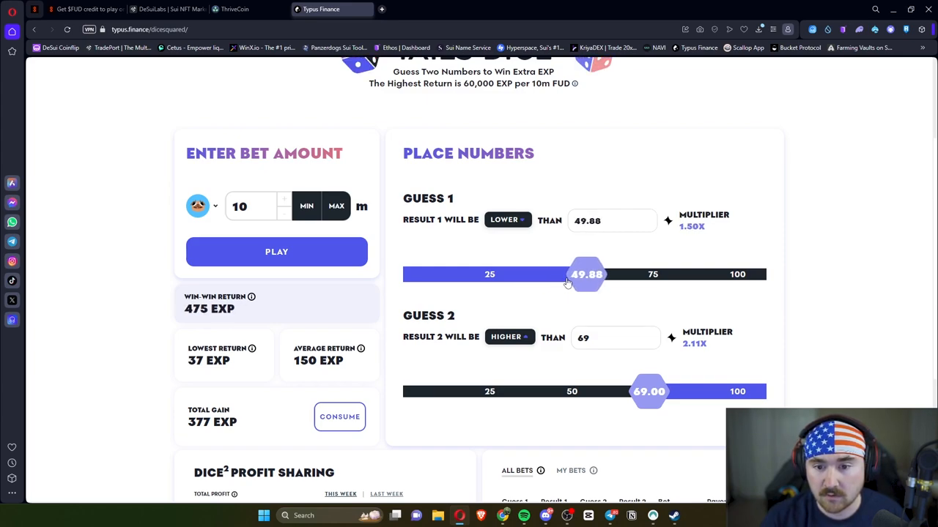
left_click_drag(649, 391, 601, 391)
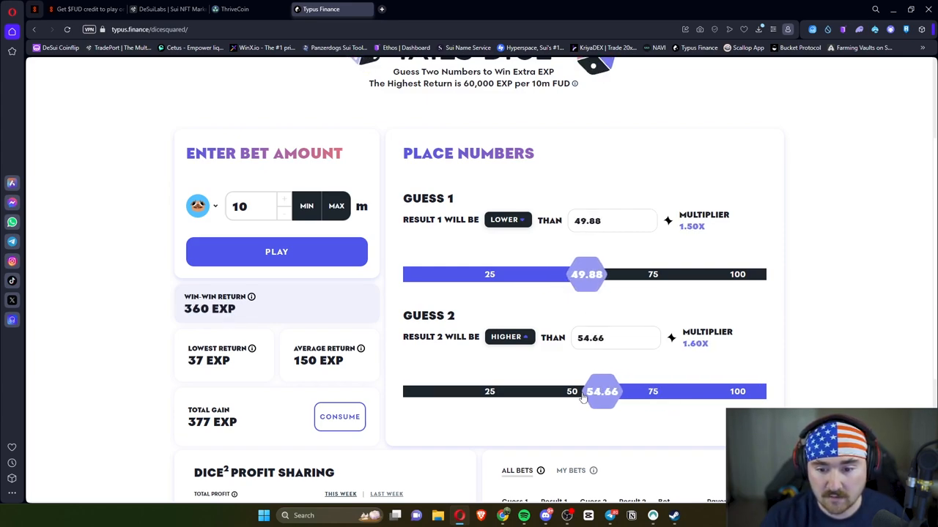
left_click_drag(601, 391, 592, 391)
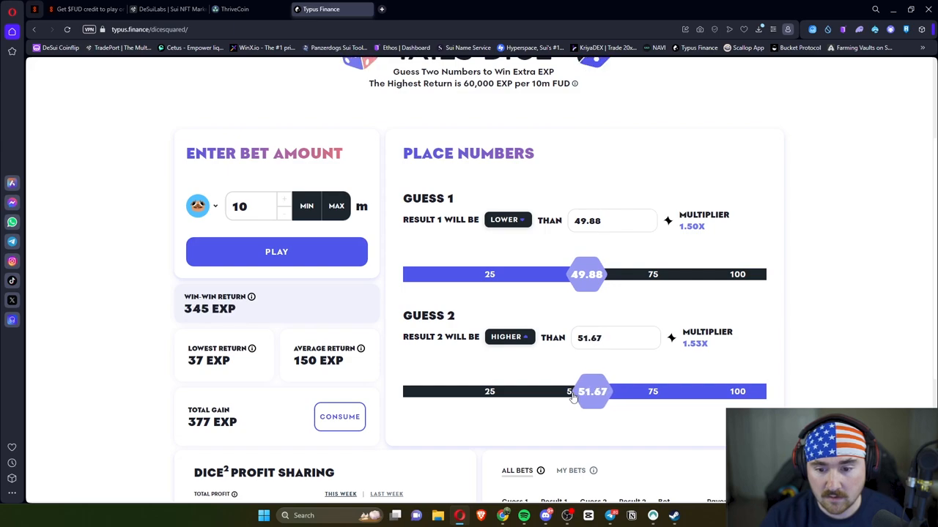
left_click_drag(592, 391, 587, 391)
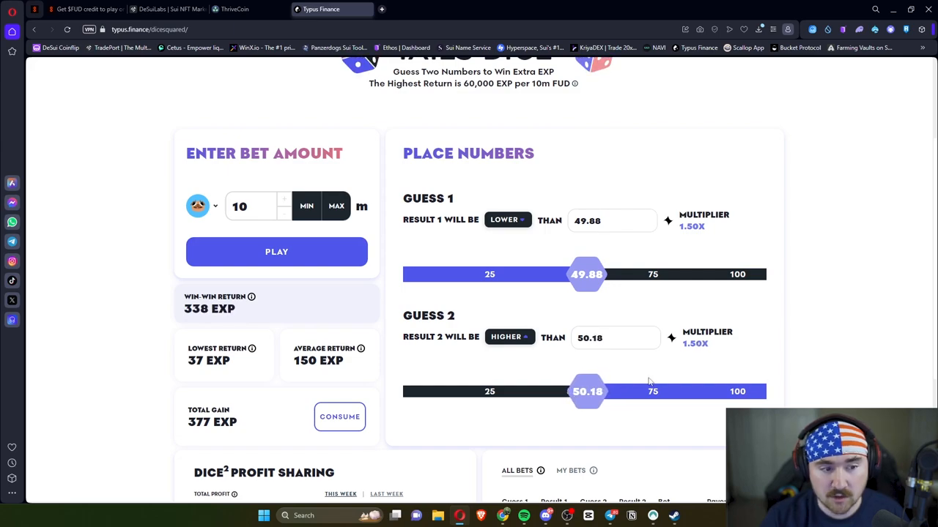
left_click(277, 252)
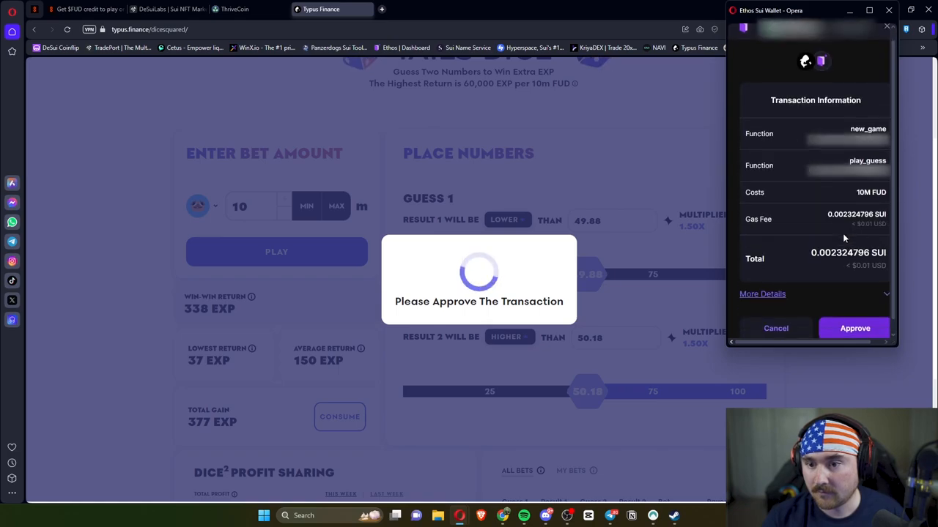
left_click(854, 328)
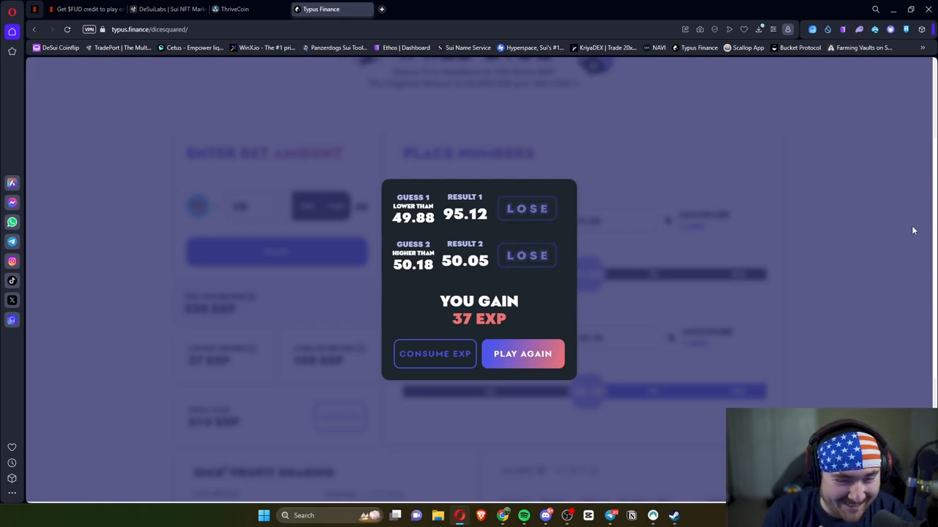
mouse_move(522, 354)
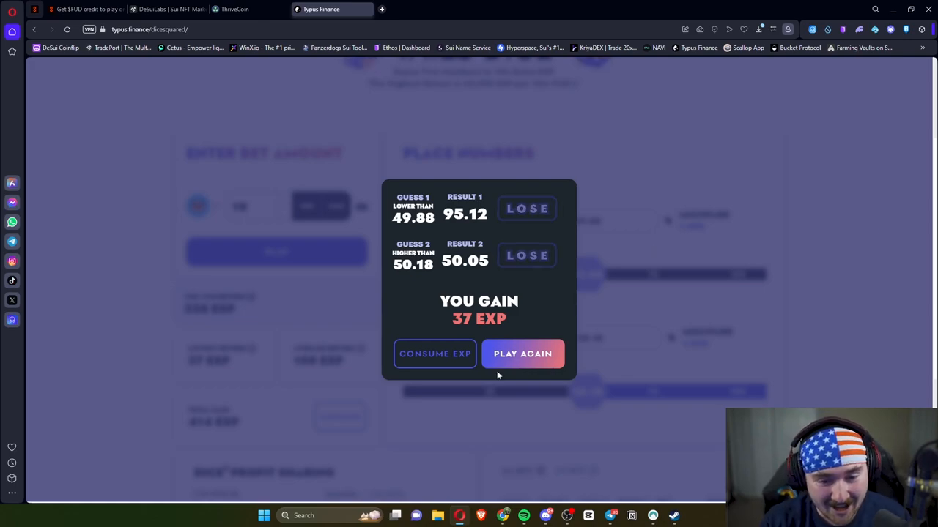
- Replay the round with the same 49.88/50.18 guesses and dismiss the losing result
left_click(522, 354)
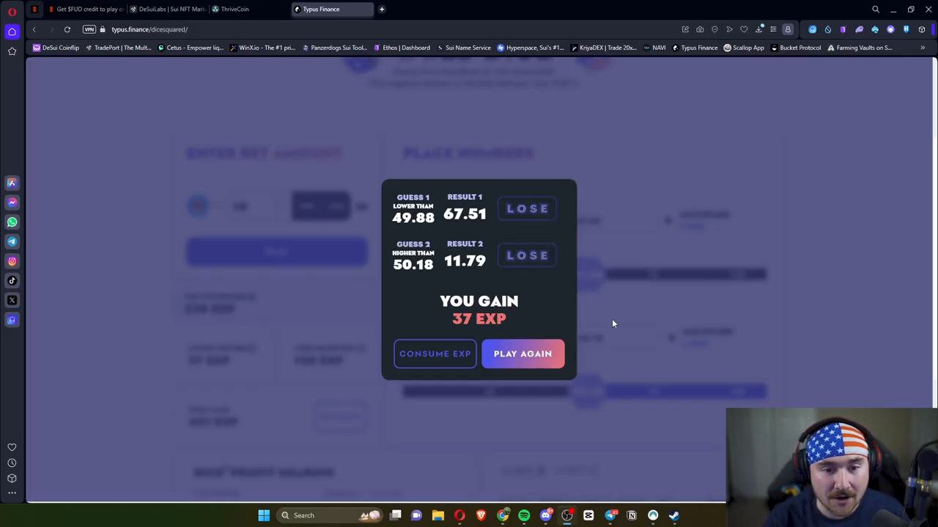
left_click(522, 353)
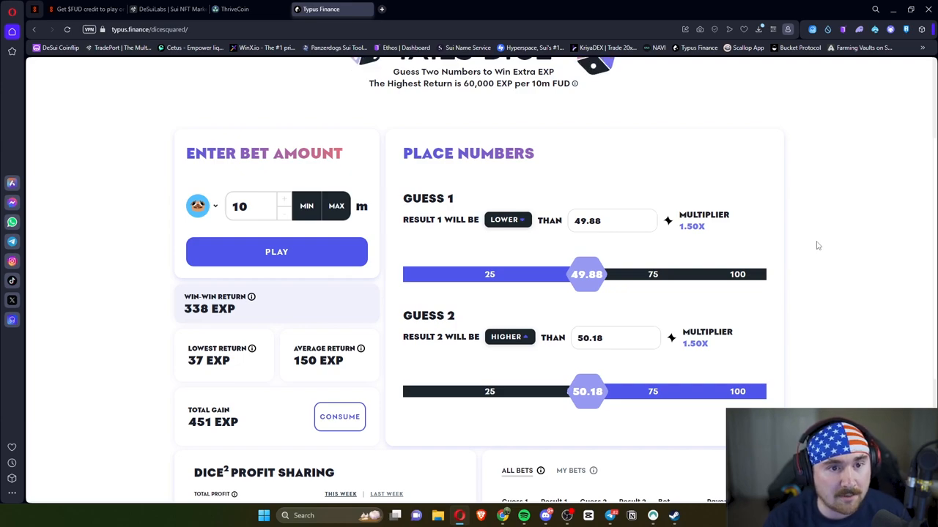